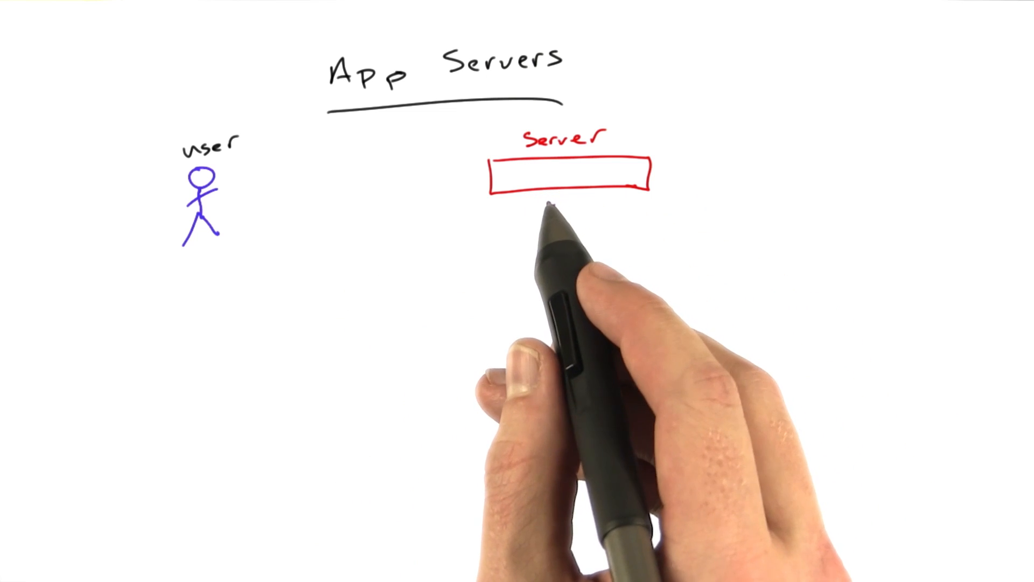
- Draw two magenta request arrows from the user figure toward the server box
left_click_drag(274, 170, 475, 170)
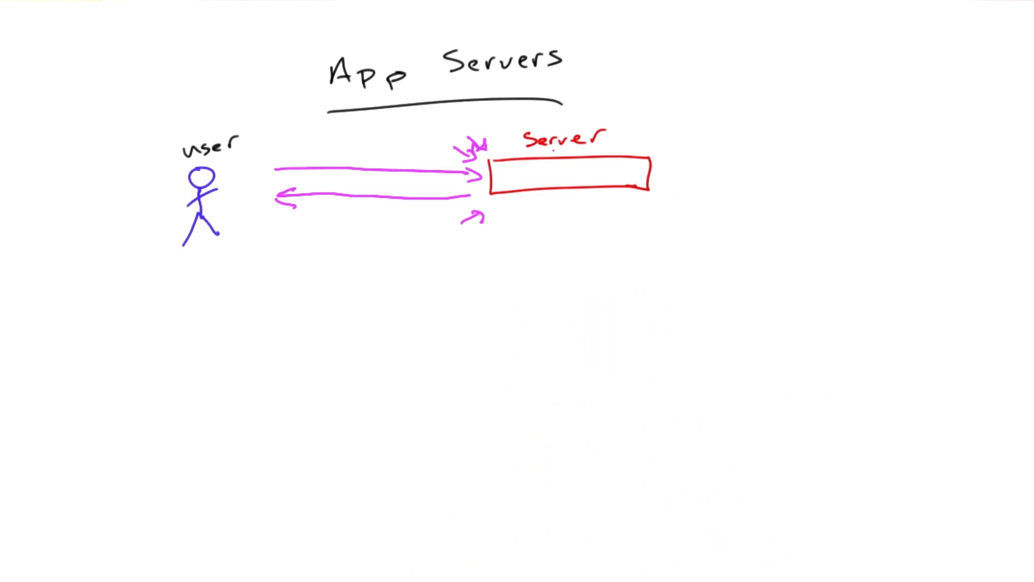
left_click_drag(497, 254, 636, 254)
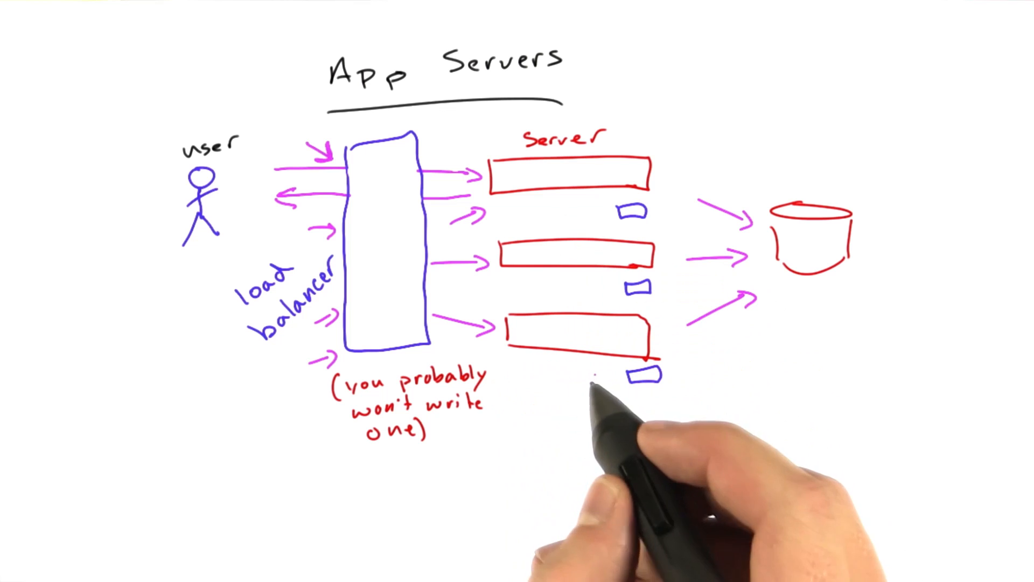
- Write the 'Load Balancing Algos' heading and circle 'round robin' in the list beneath it
type("Load Balancing Algos")
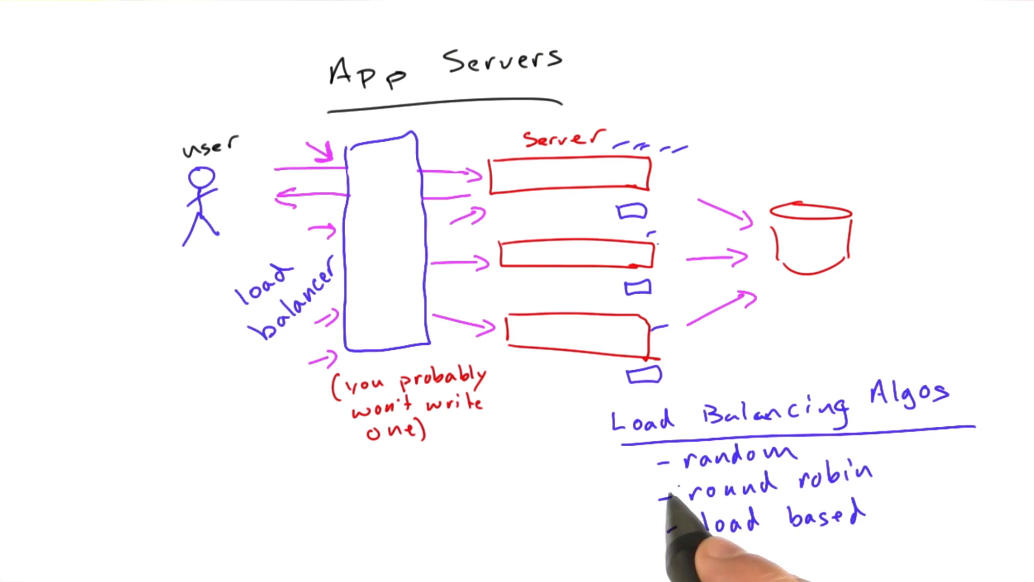
left_click_drag(679, 488, 870, 475)
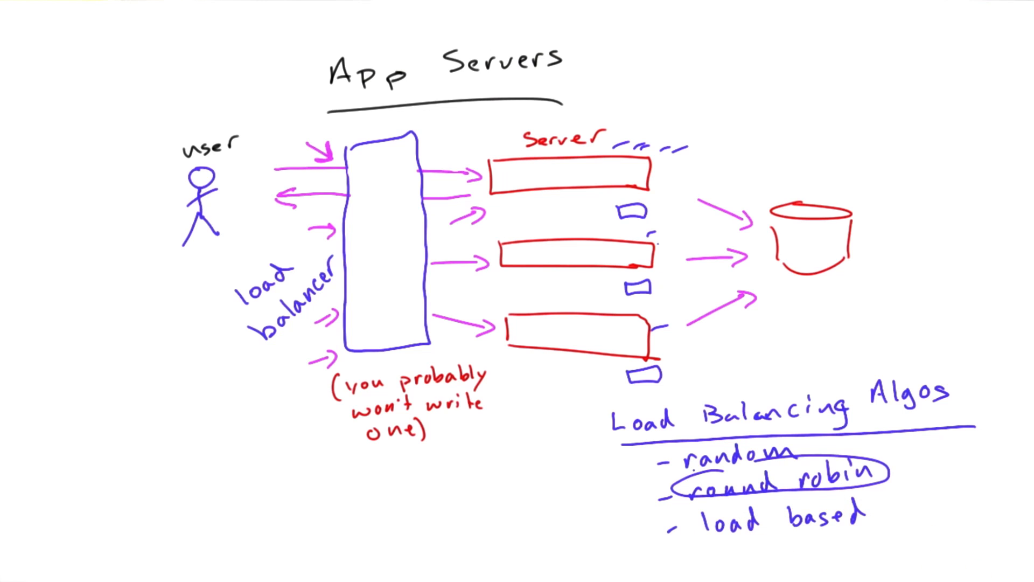